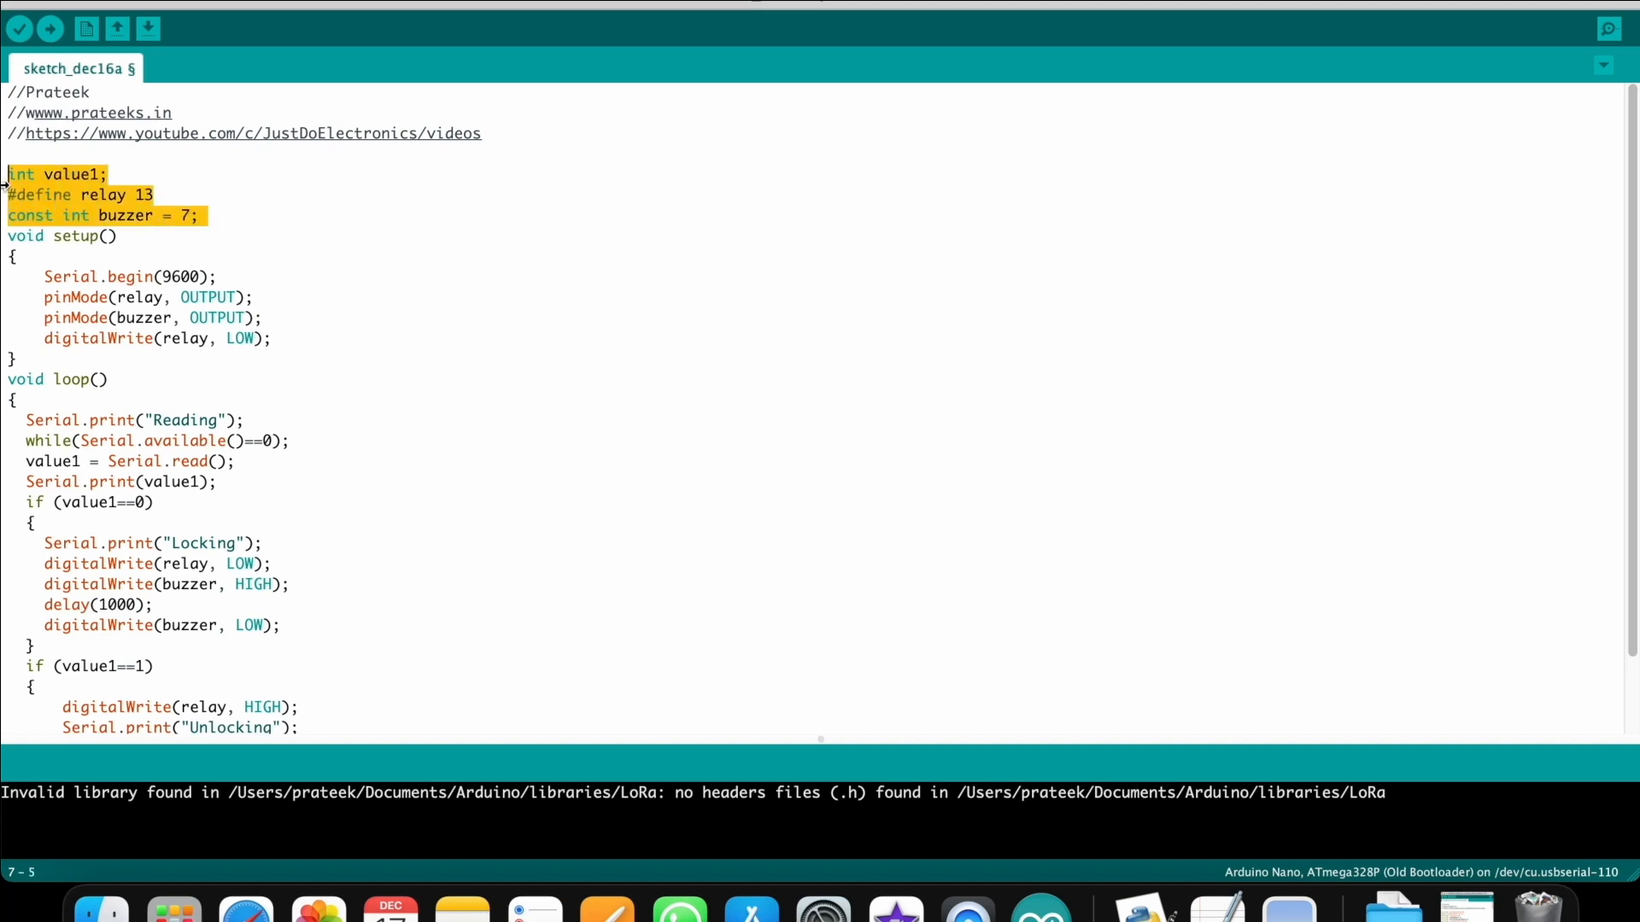
Step: Select the Bluetooth-Incoming-Port for uploads and save the sketch as sketch_dec16a
click(231, 216)
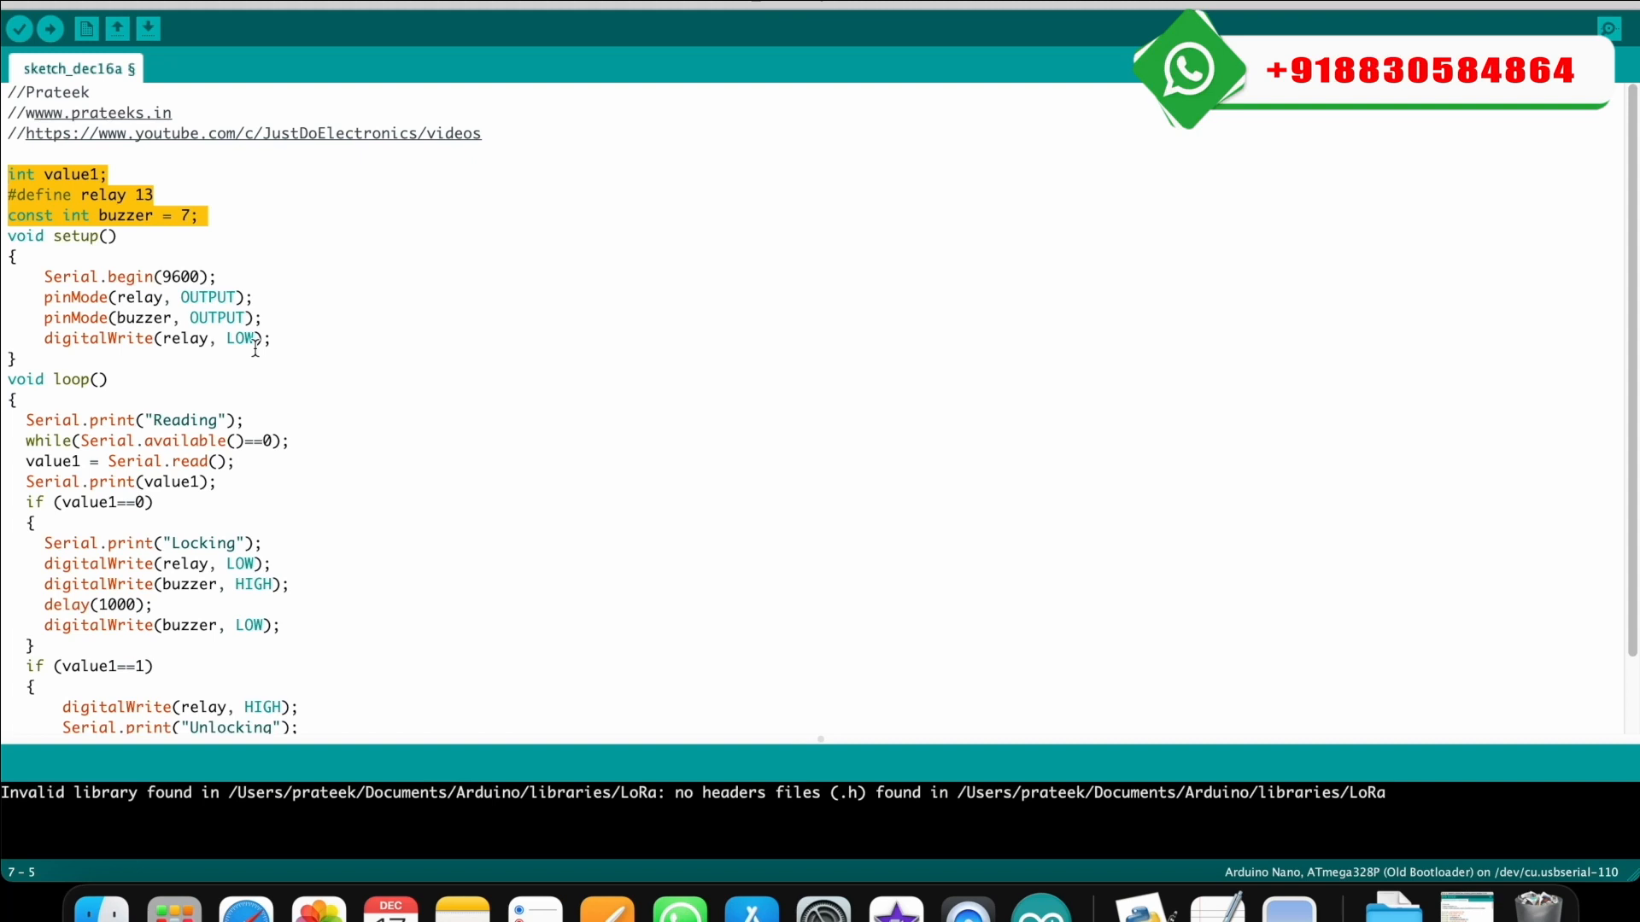
scroll(down, 3)
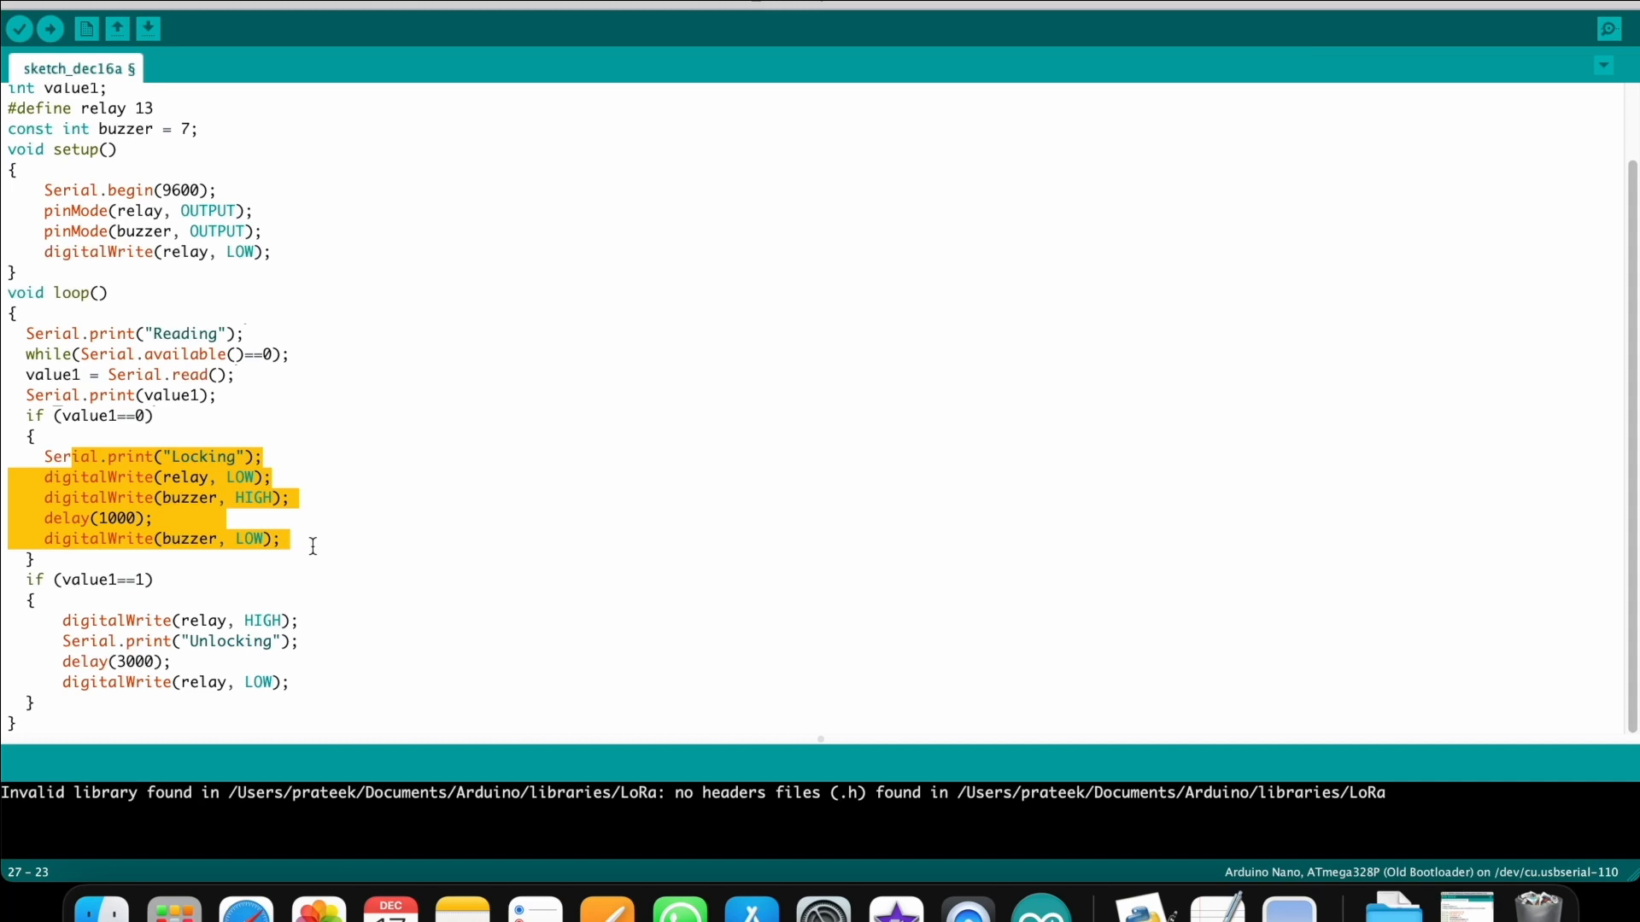
mouse_move(181, 598)
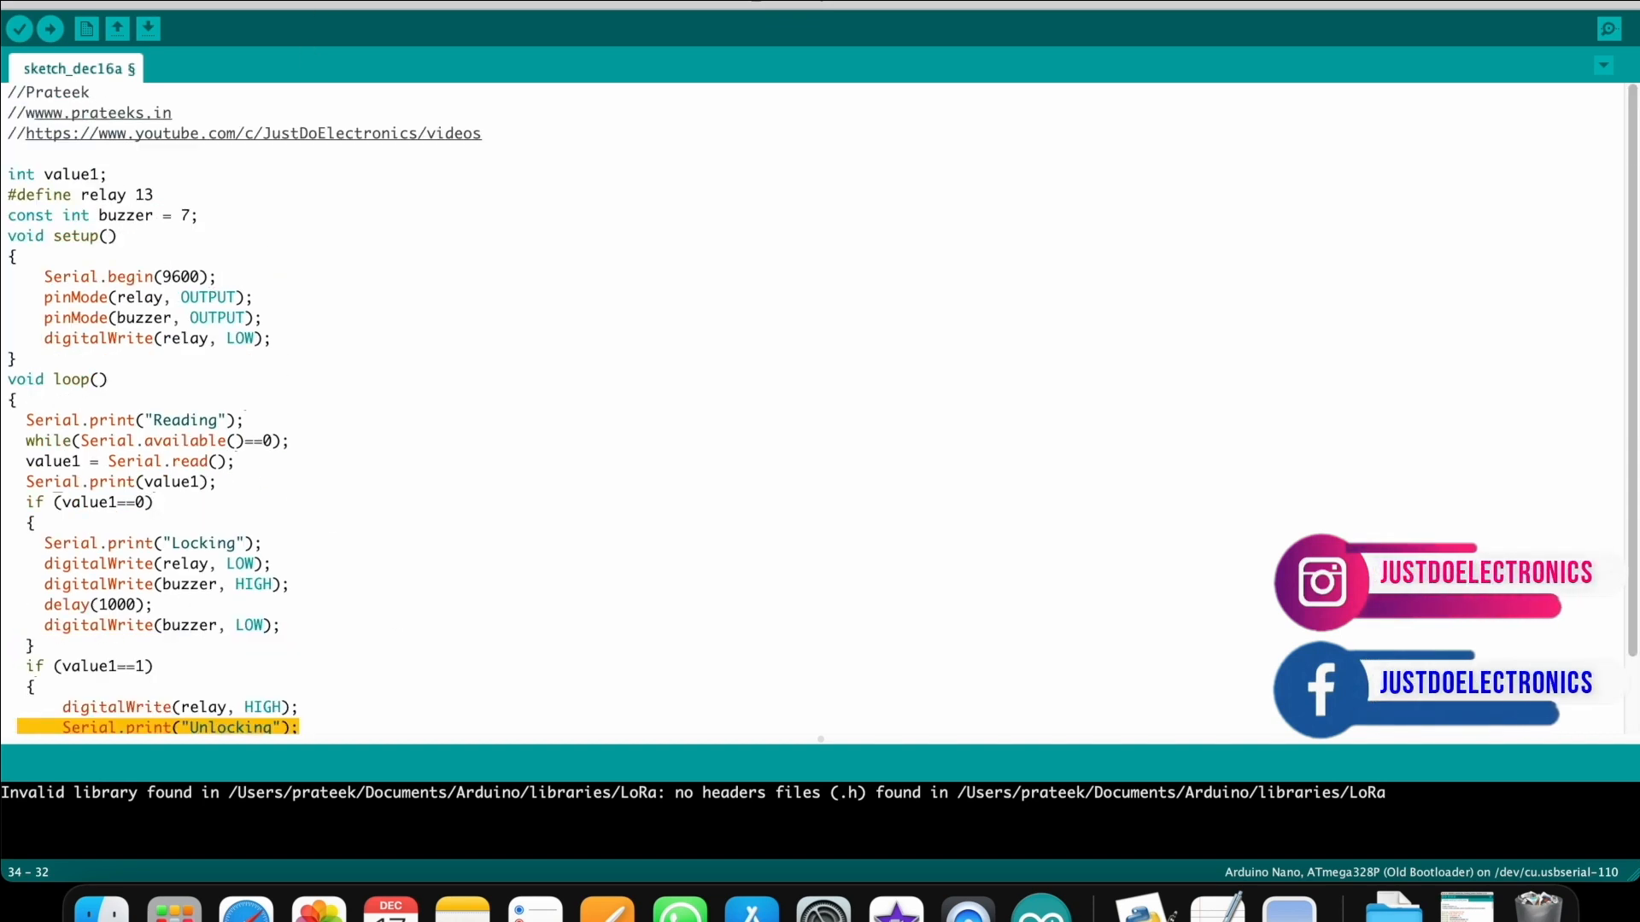
mouse_move(356, 55)
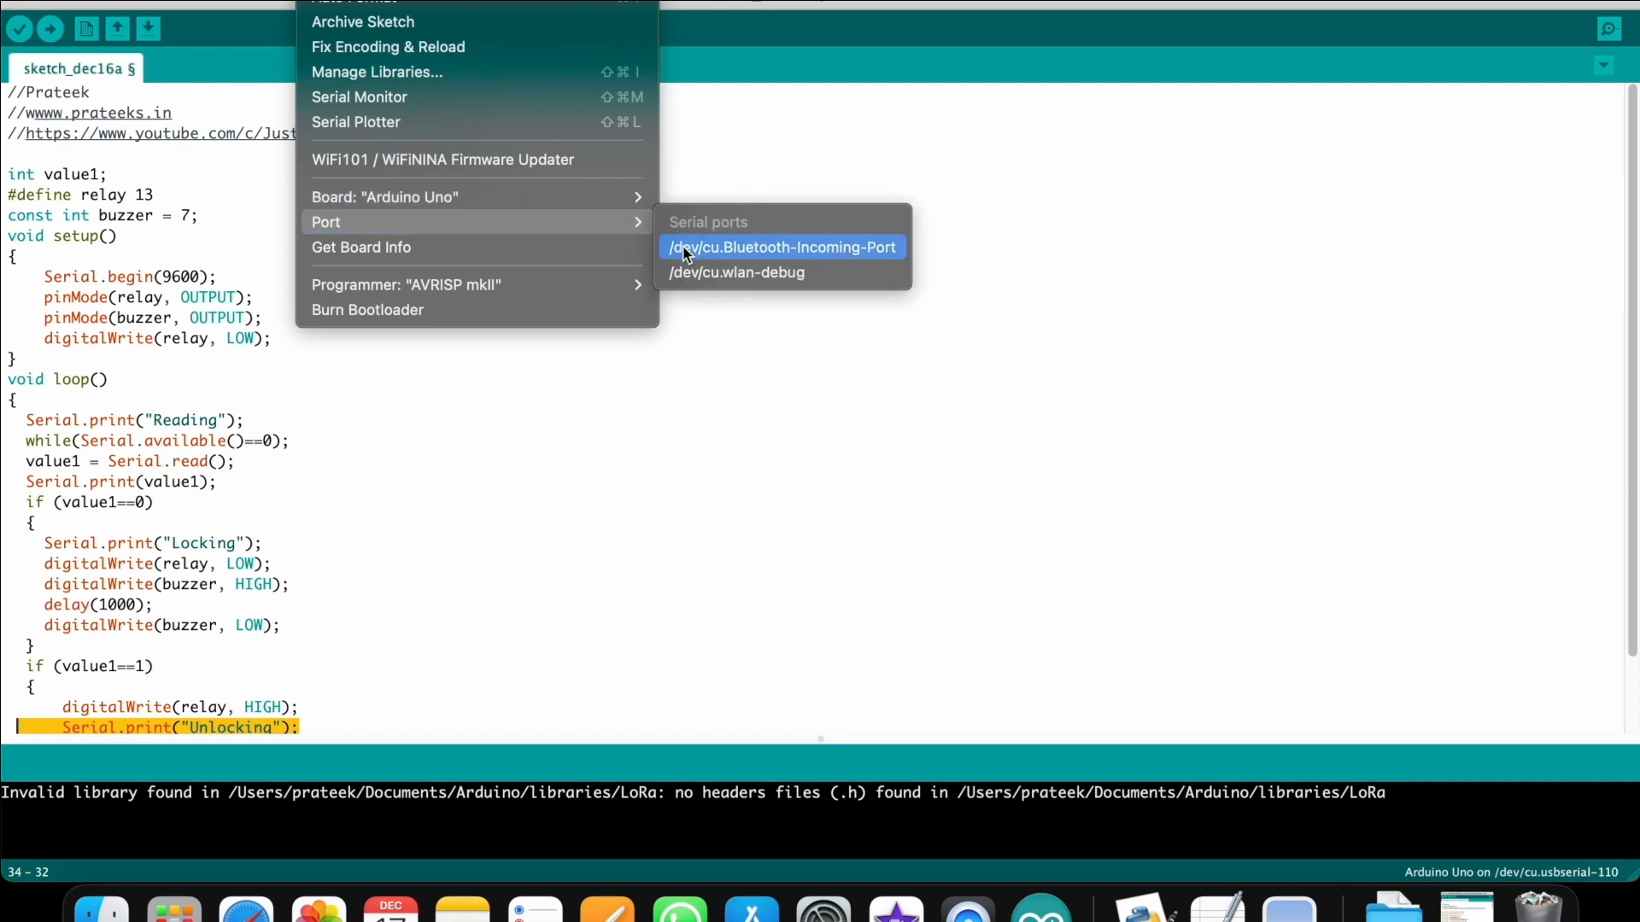
click(782, 245)
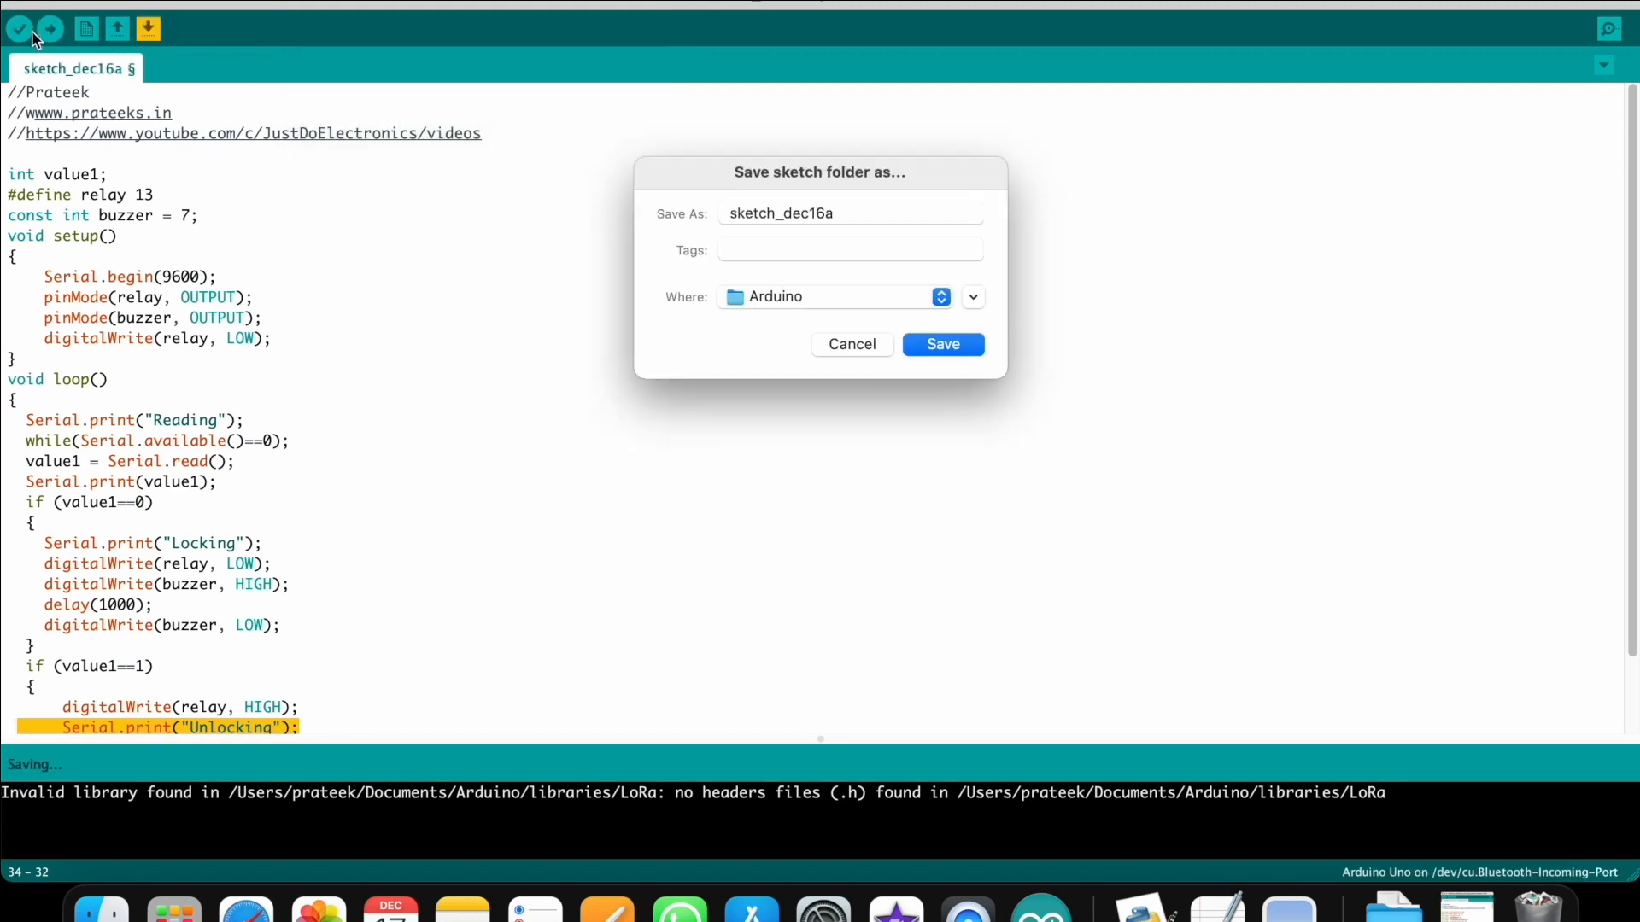
click(941, 343)
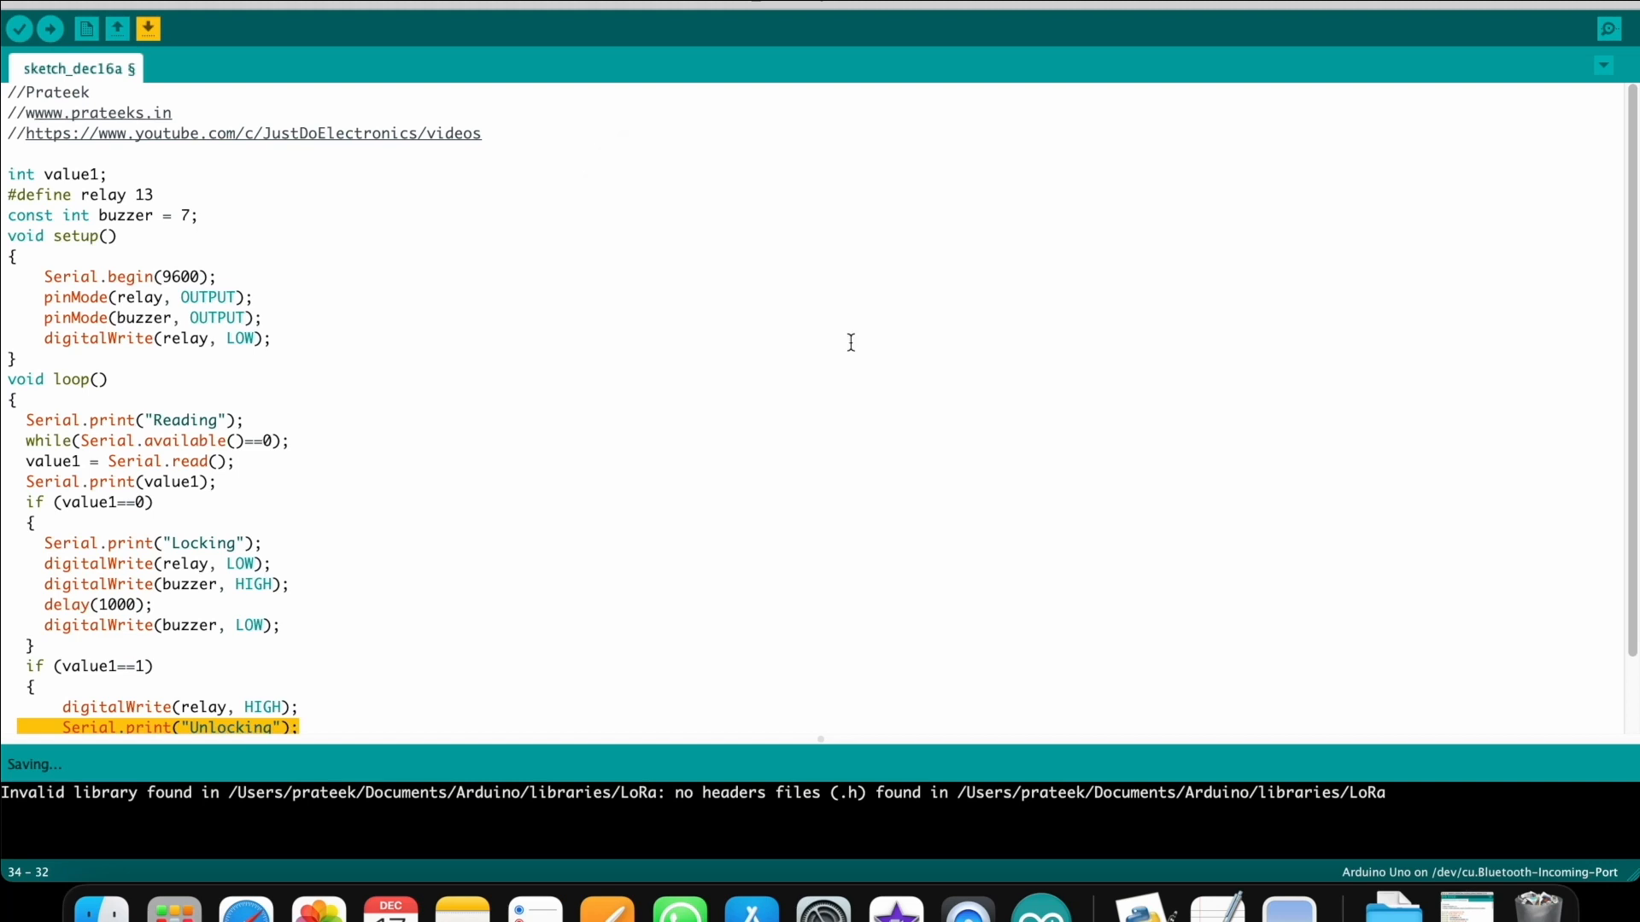
Step: Verify the sketch so it compiles to 2394 bytes (7%) program storage and 212 bytes memory
click(19, 29)
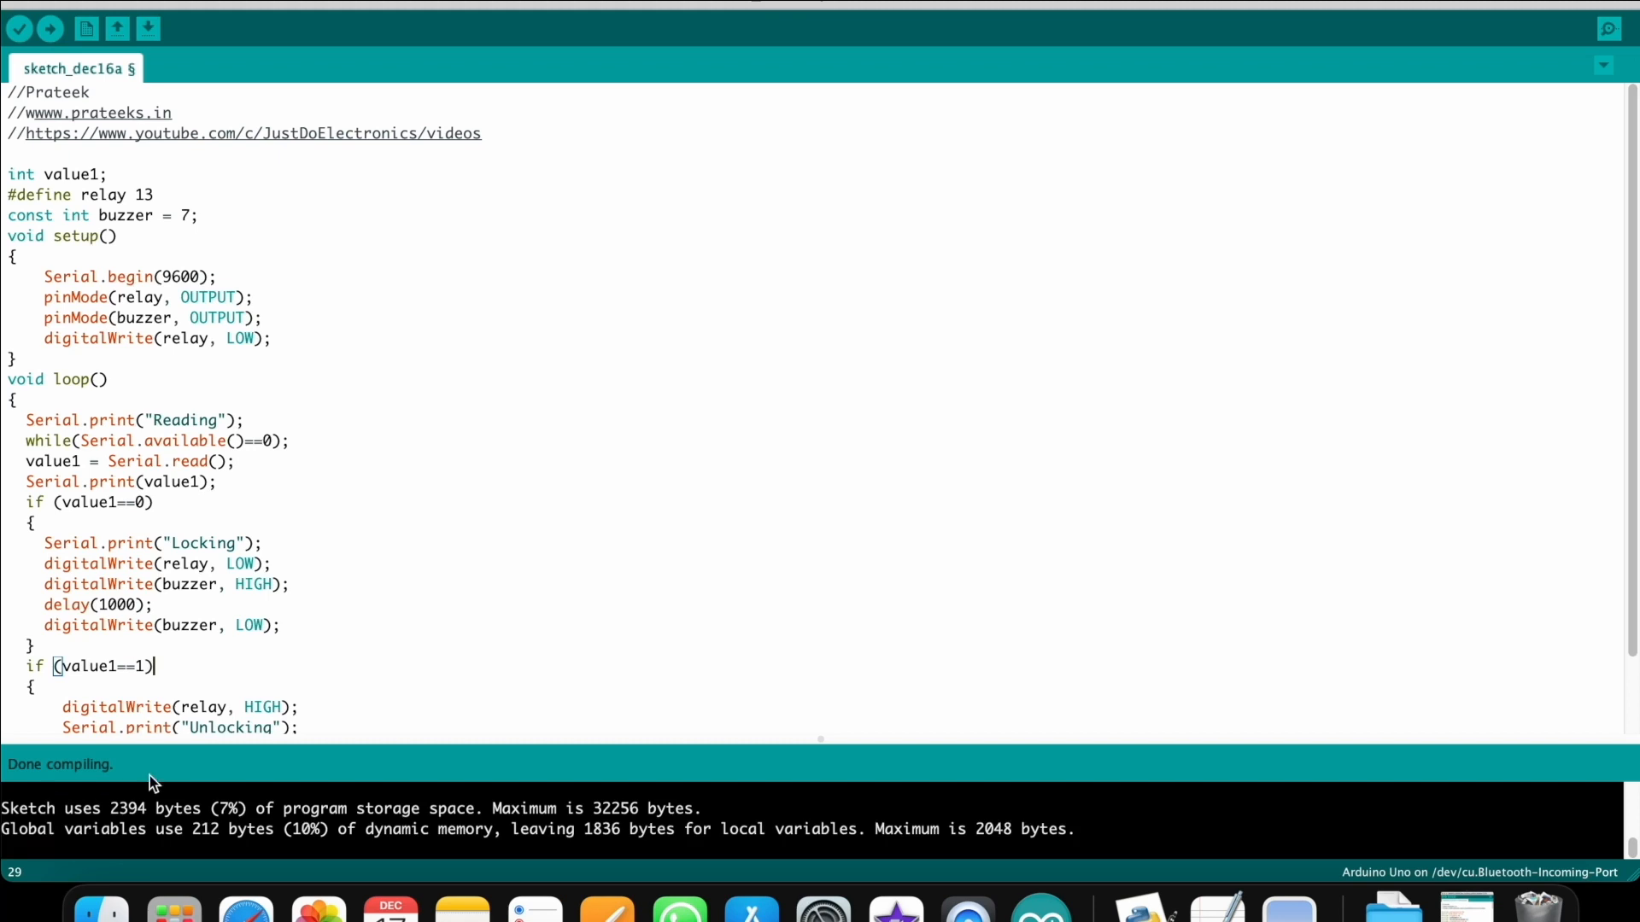
mouse_move(338, 538)
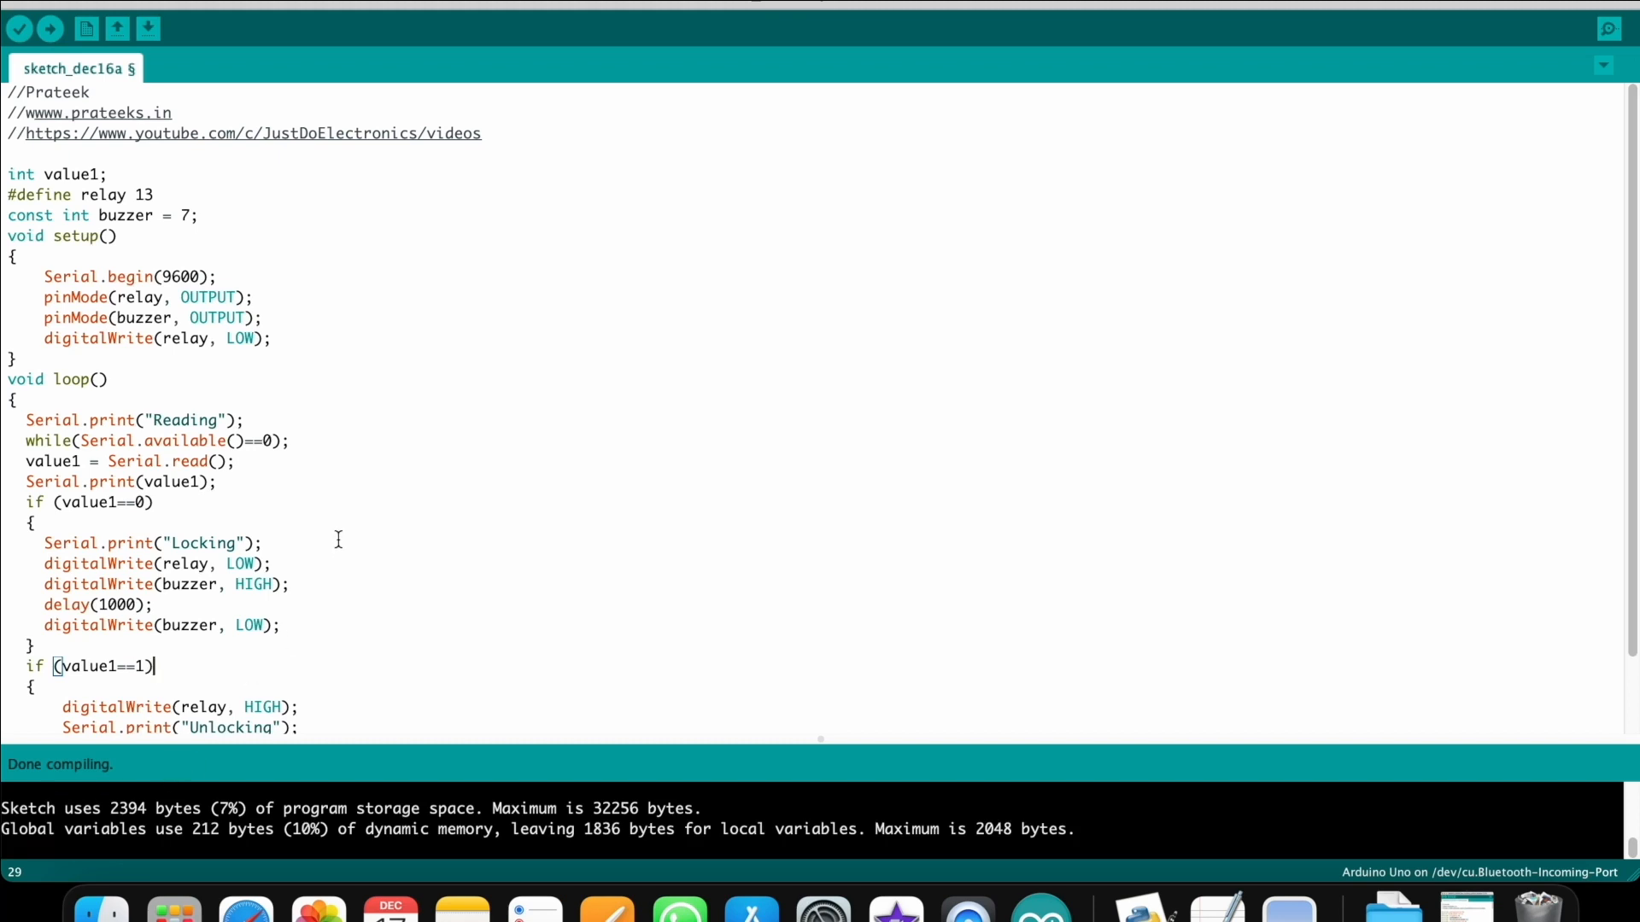
mouse_move(394, 453)
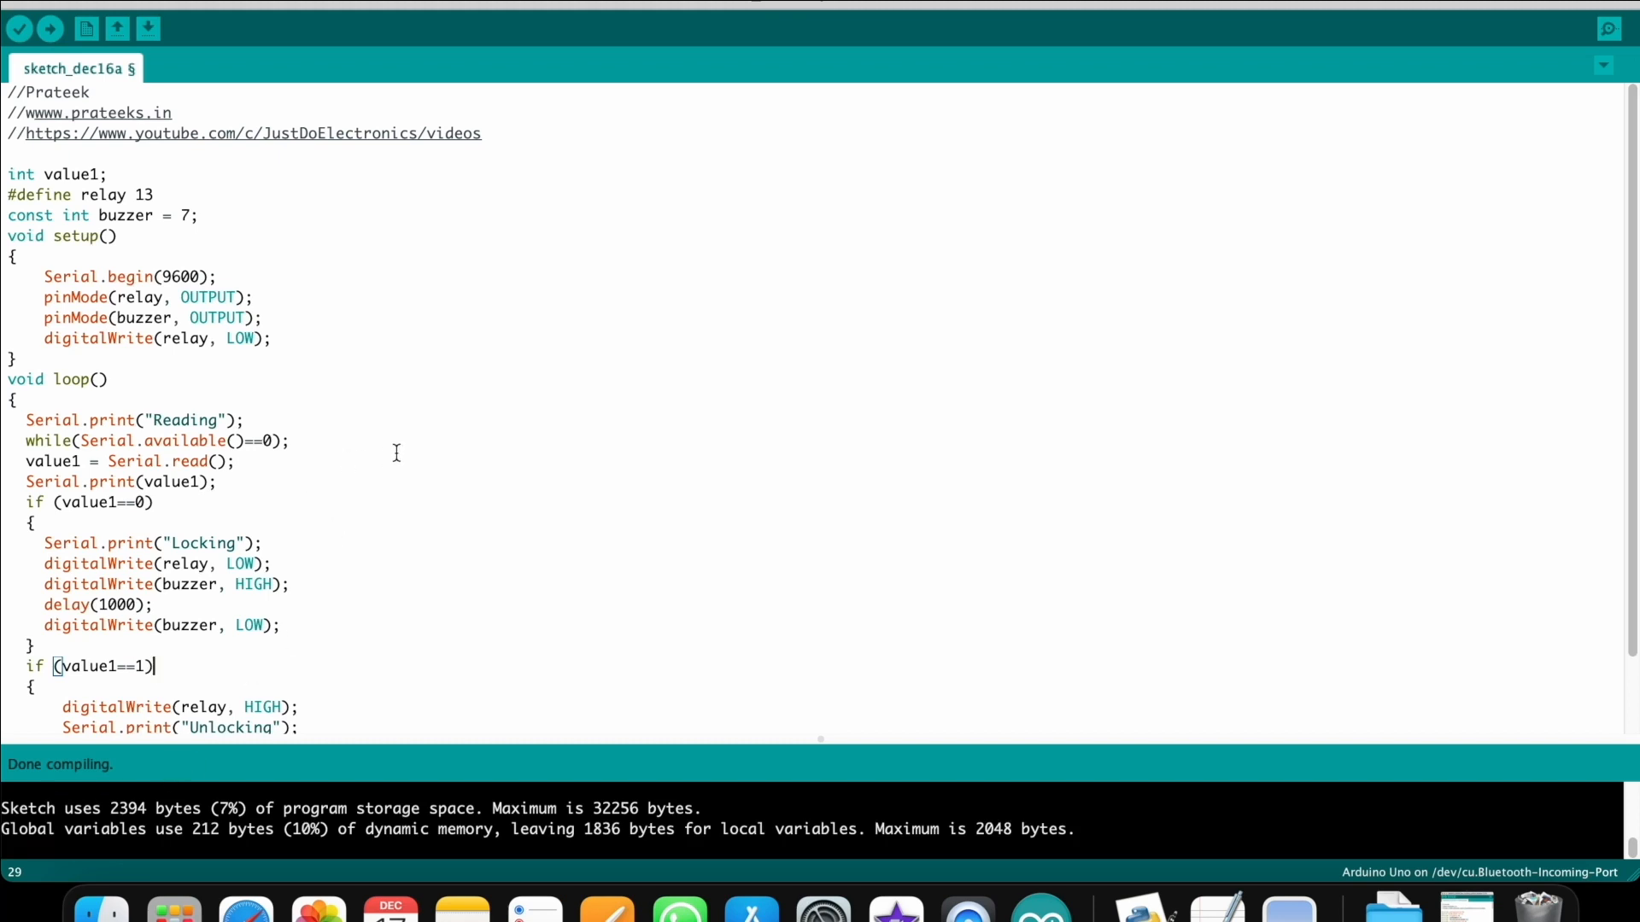